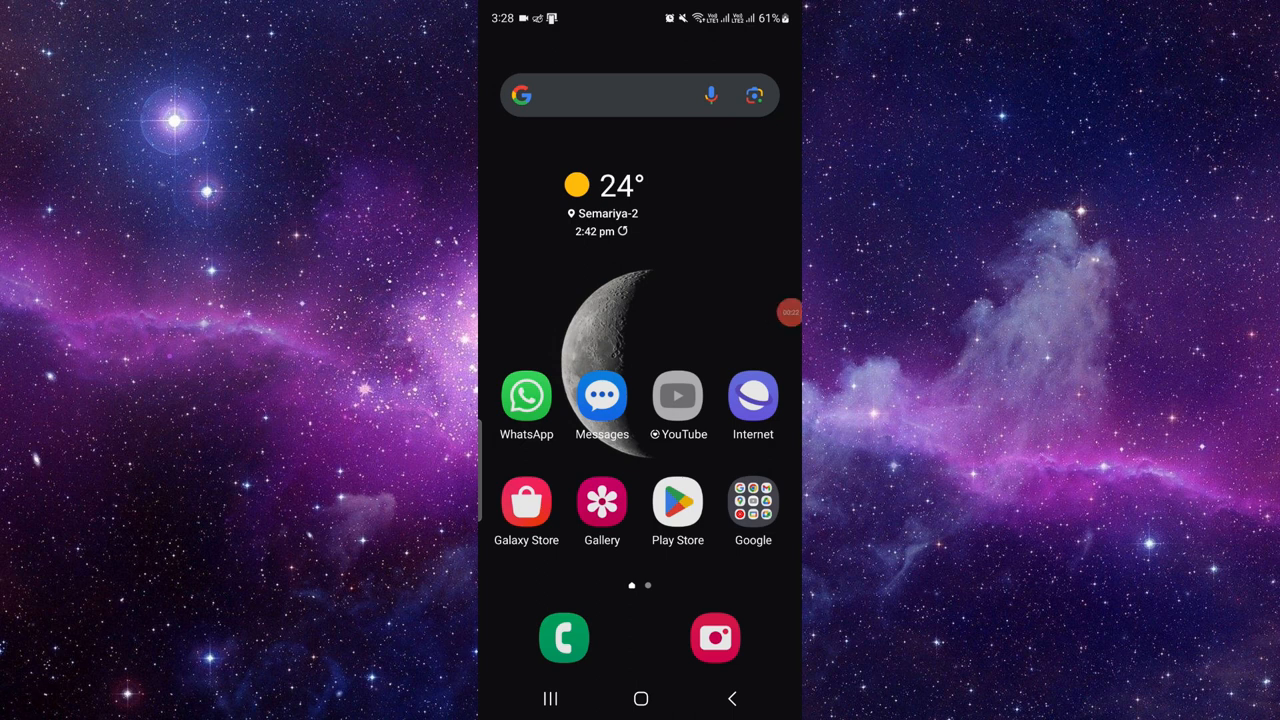
Launch the Google app from the home screen search bar
{"action": "left_click", "coordinate": [752, 500]}
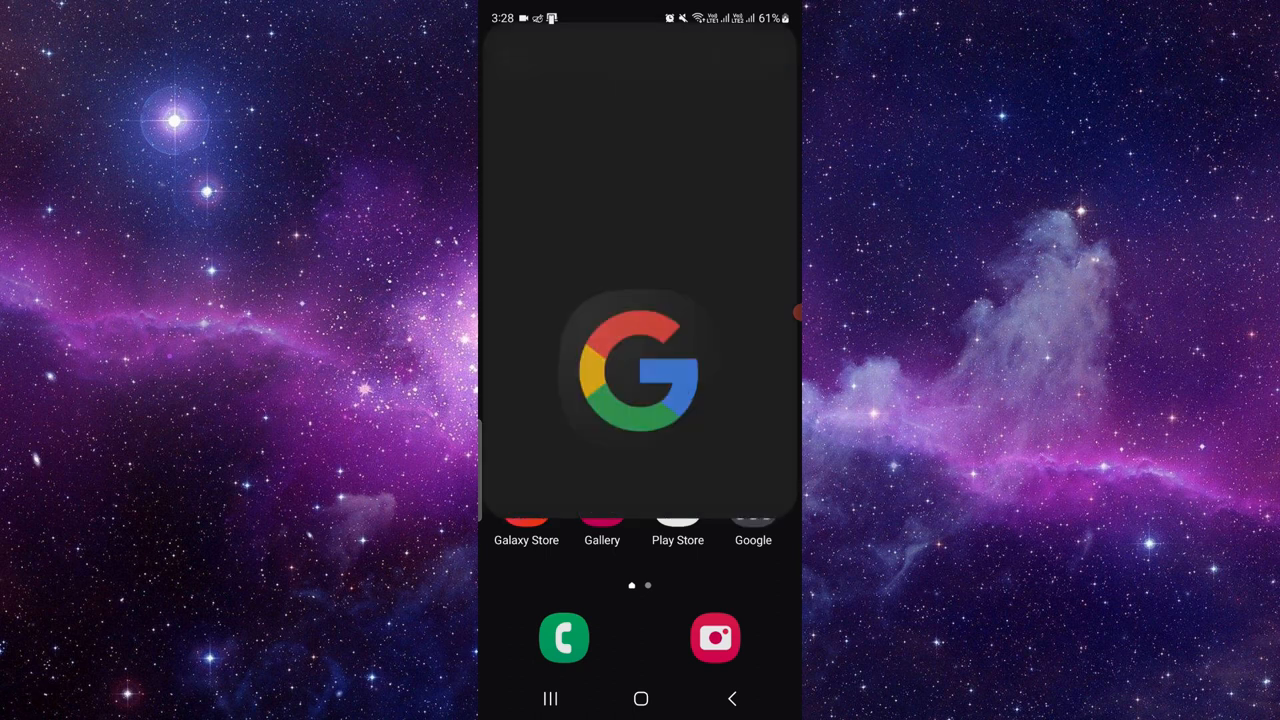
Search 'bell fibe app', start installing MyBell and open its full Play Store listing
{"action": "left_click", "coordinate": [640, 370]}
{"action": "type", "text": "bel"}
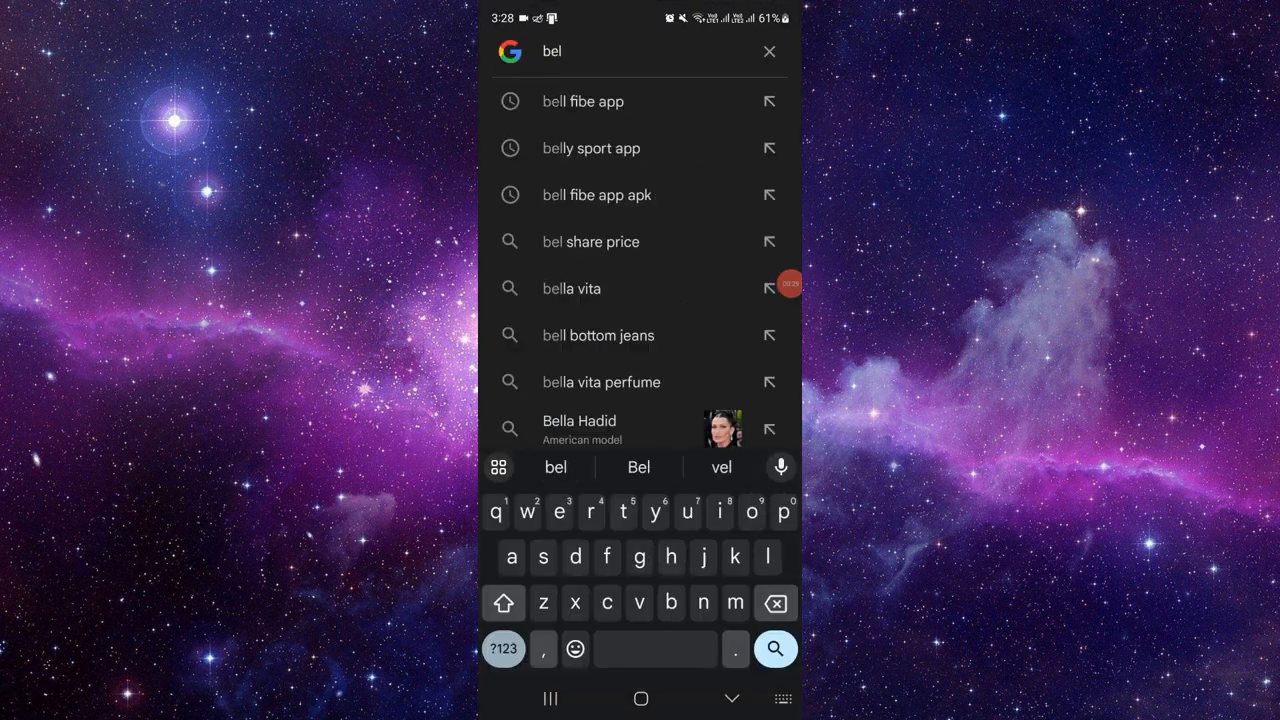
{"action": "left_click", "coordinate": [584, 100]}
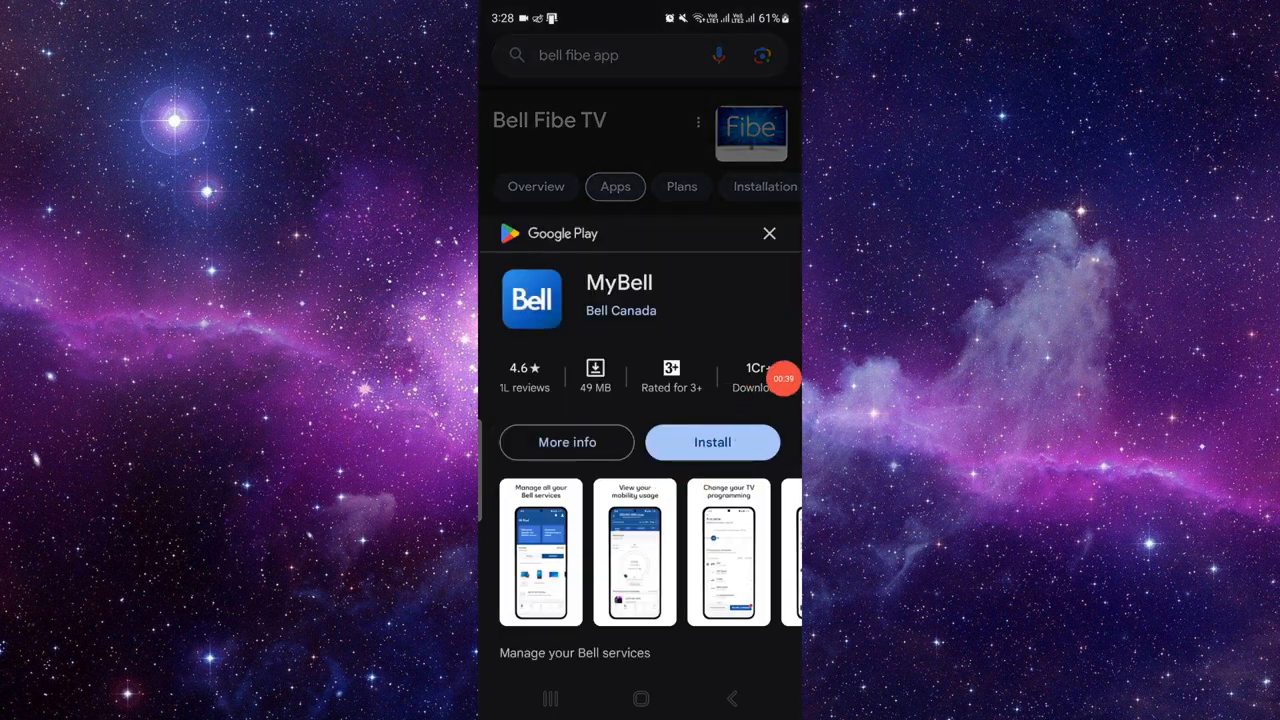
{"action": "left_click", "coordinate": [712, 442]}
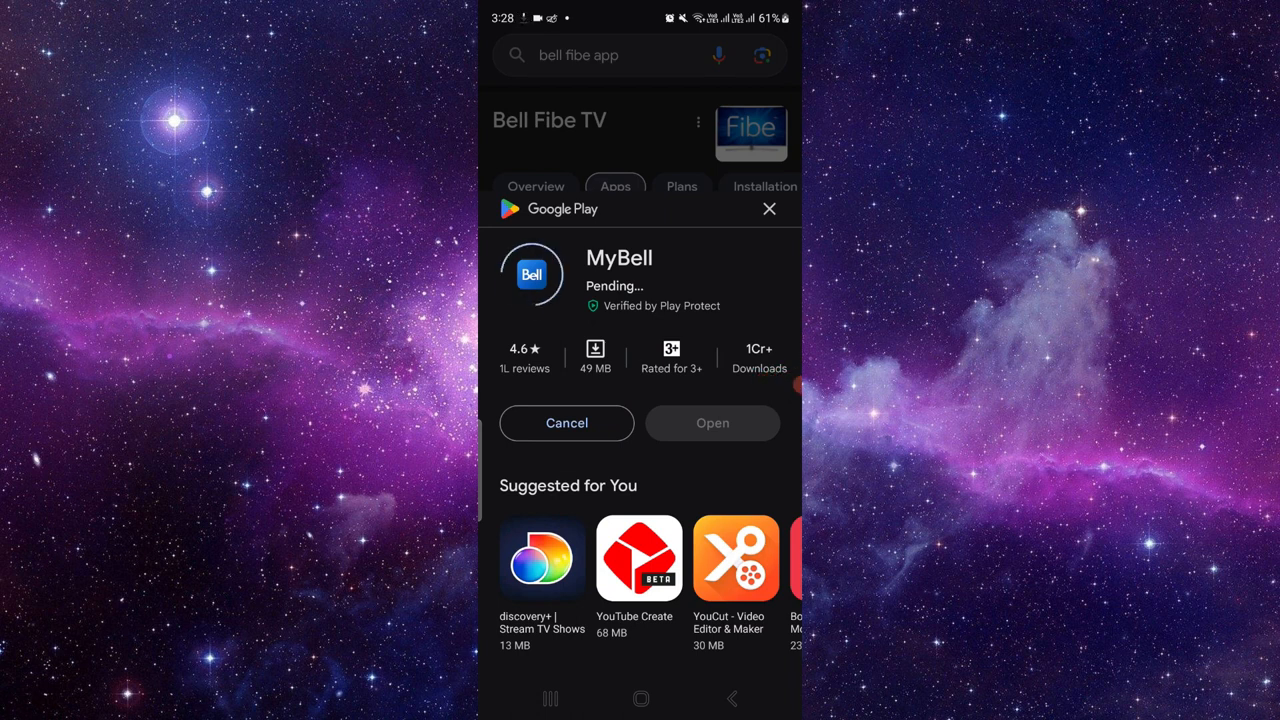
{"action": "left_click", "coordinate": [768, 210]}
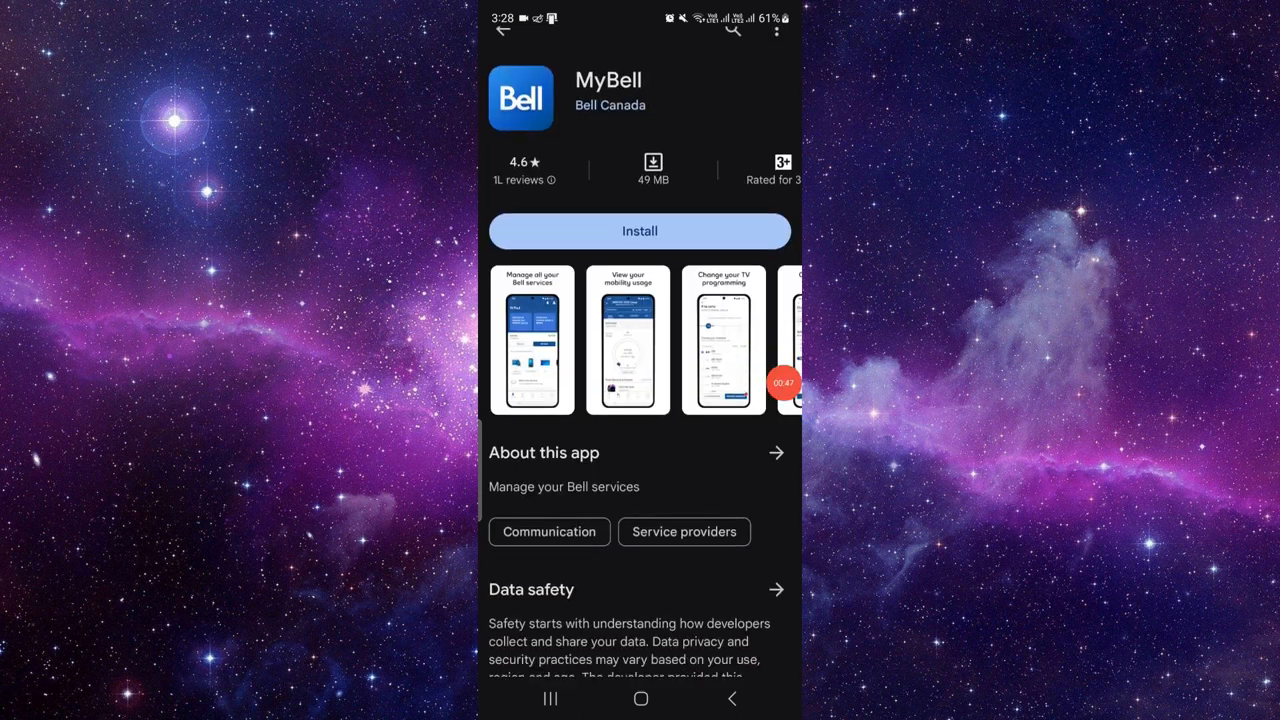
Scroll the MyBell listing down to its ratings and individual user reviews
{"action": "scroll", "scroll_direction": "down", "scroll_amount": 3}
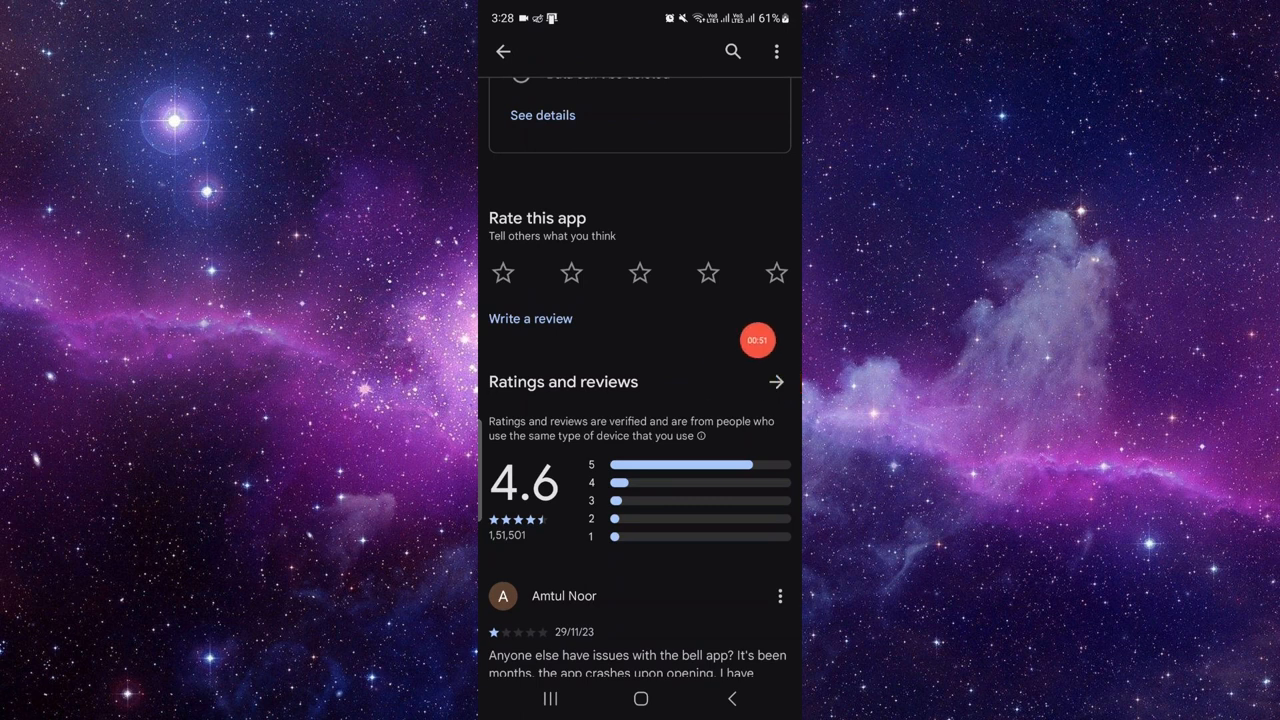
{"action": "scroll", "scroll_direction": "down", "scroll_amount": 3}
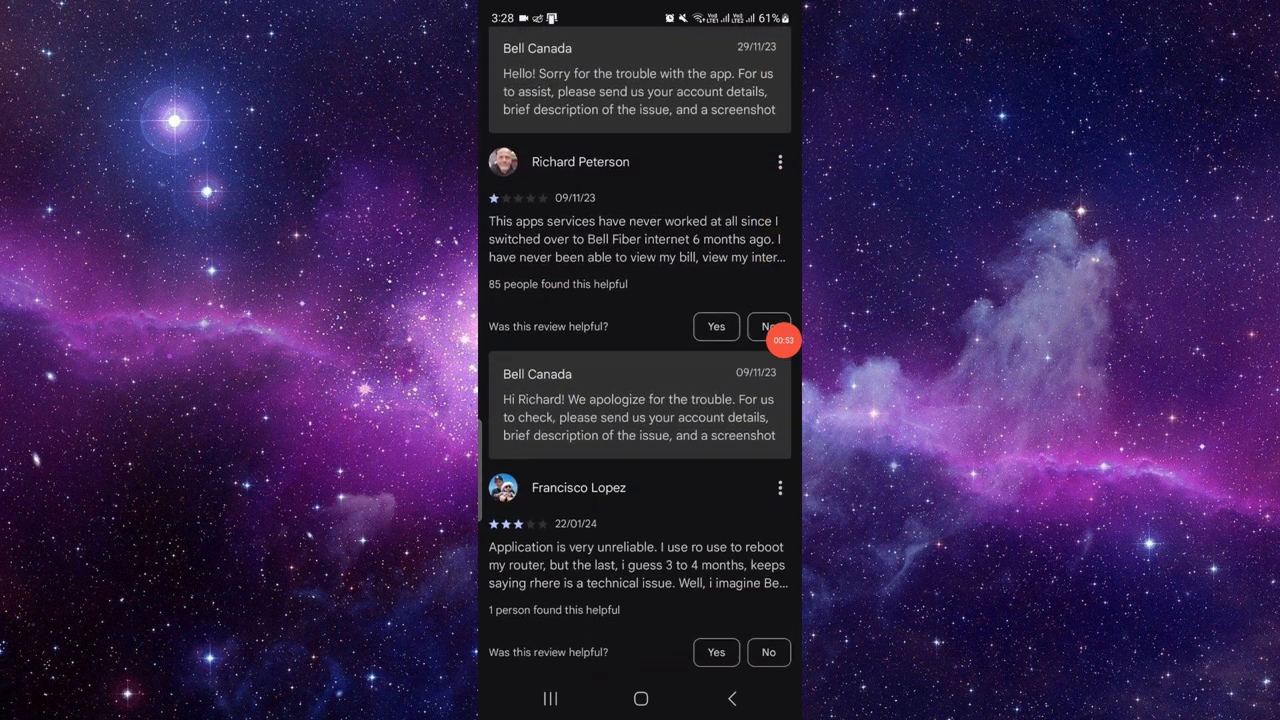